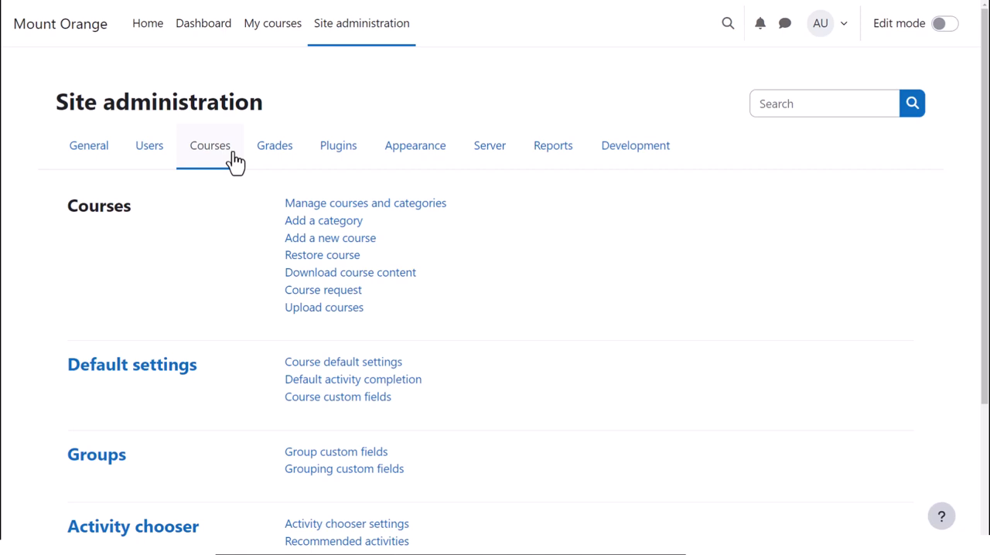
{"action": "mouse_move", "coordinate": [328, 210]}
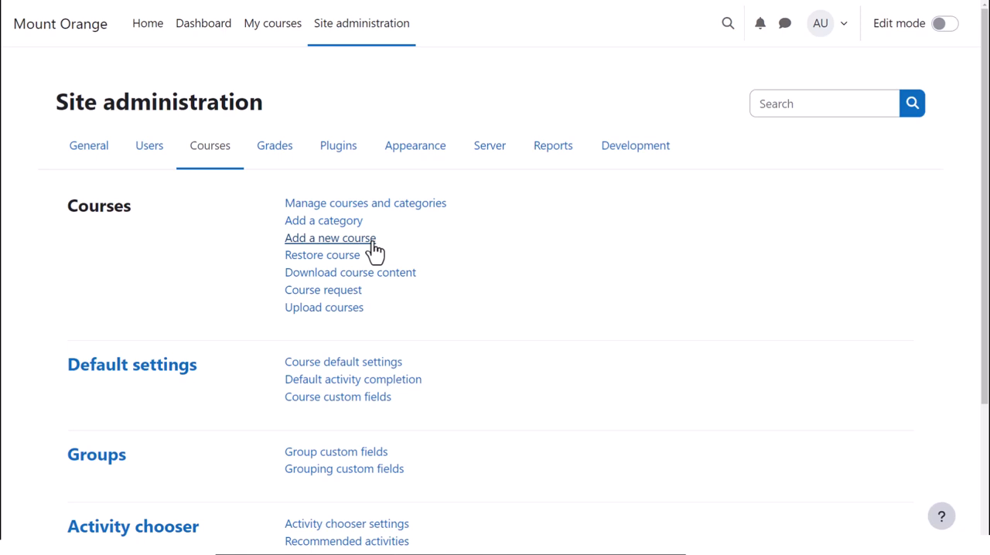
Step: Go to the My courses page to begin adding a new course
{"action": "left_click", "coordinate": [272, 24]}
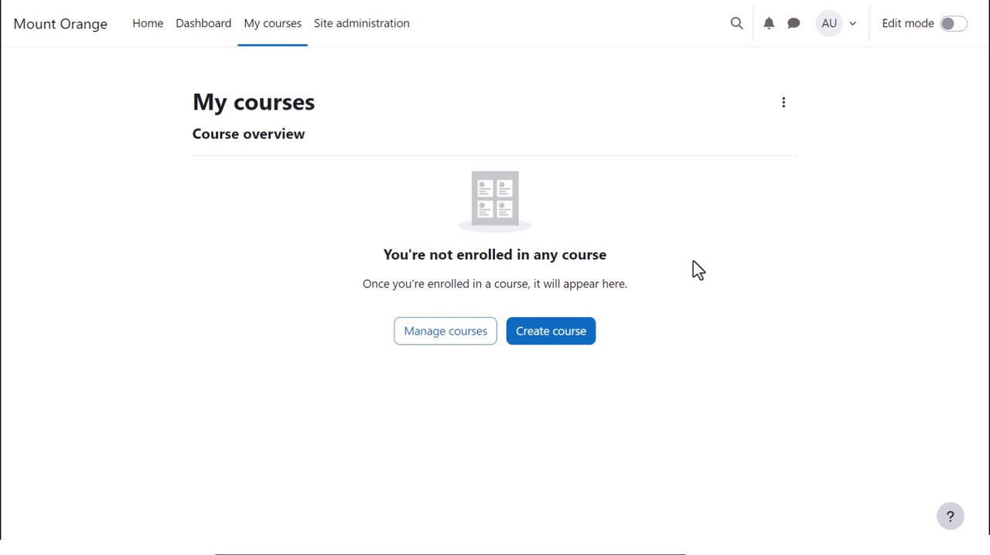
{"action": "mouse_move", "coordinate": [687, 275]}
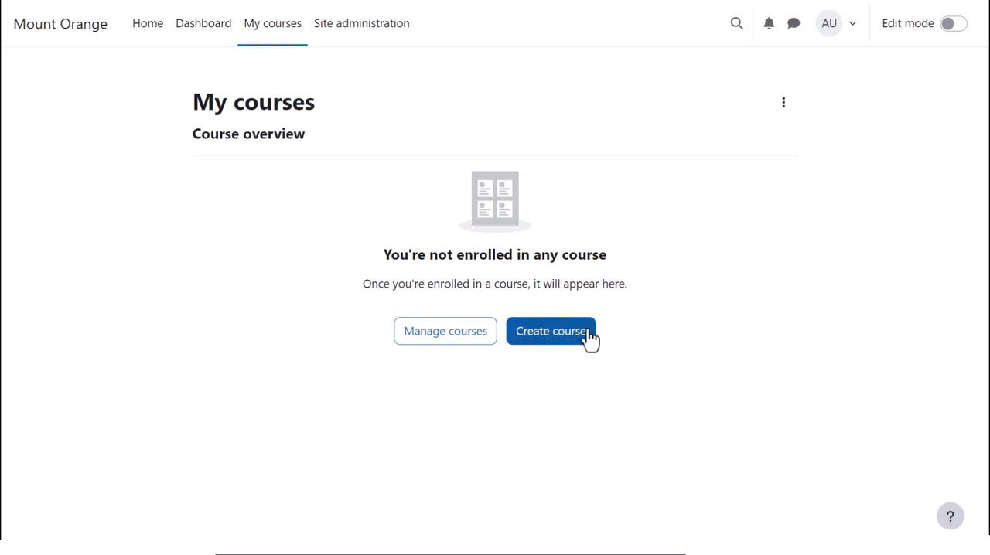
Step: Open the My courses actions menu listing New course and Manage courses
{"action": "left_click", "coordinate": [782, 102]}
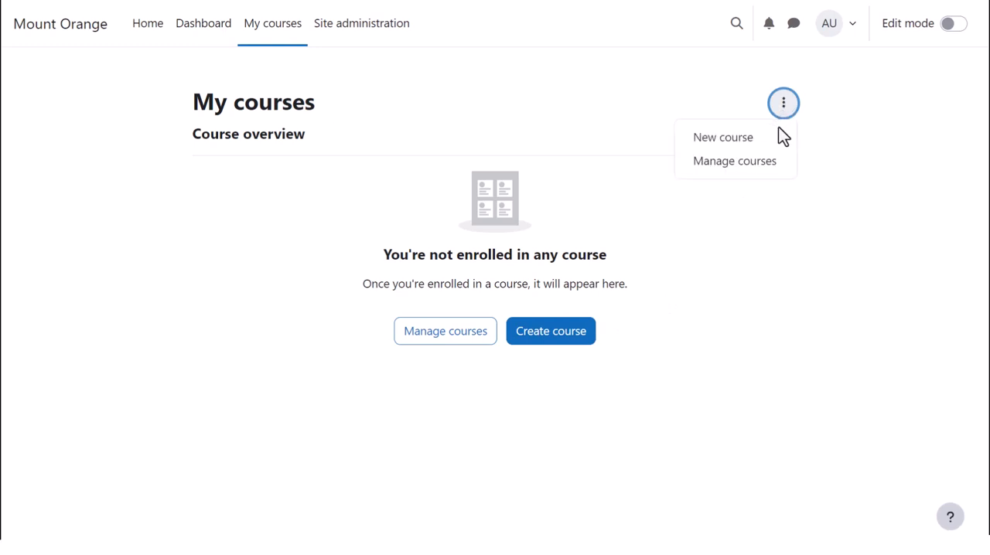
Step: Start a new course and enter 'Basic French' as its name
{"action": "left_click", "coordinate": [722, 137]}
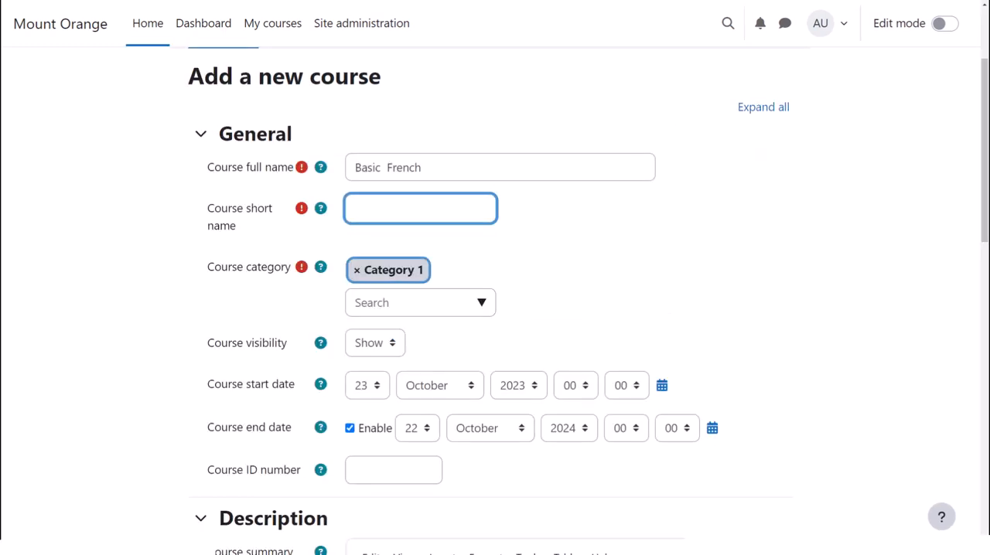
{"action": "type", "text": "B"}
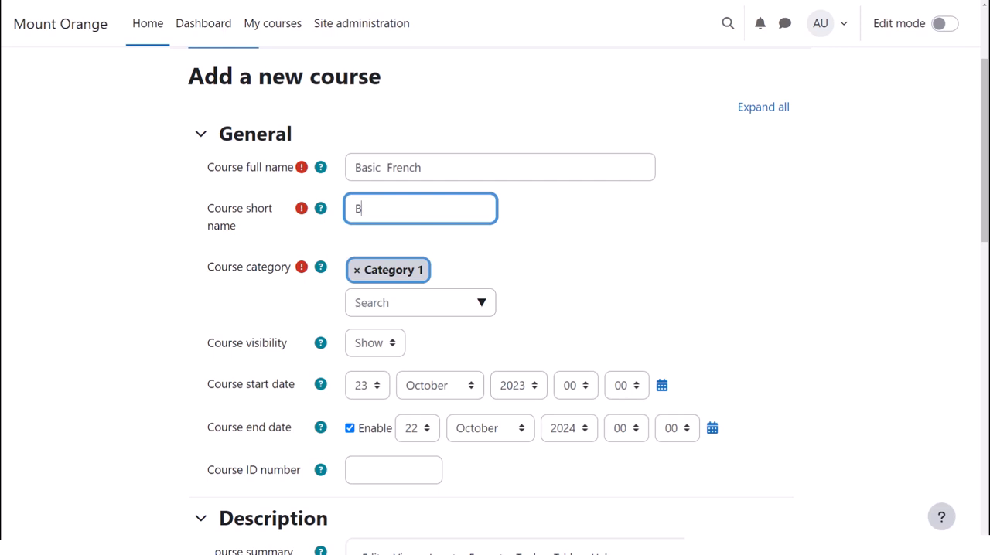
{"action": "type", "text": "asic"}
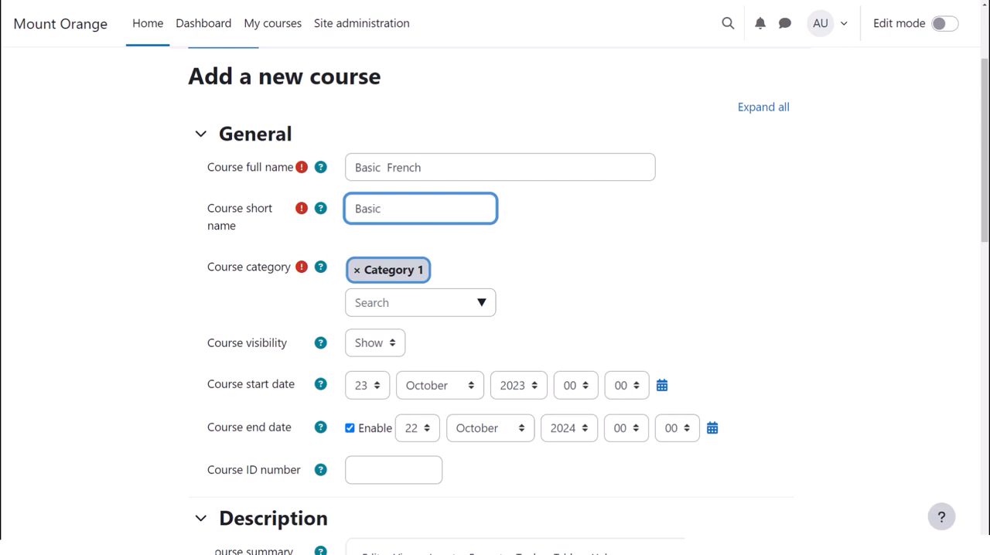
{"action": "type", "text": "French"}
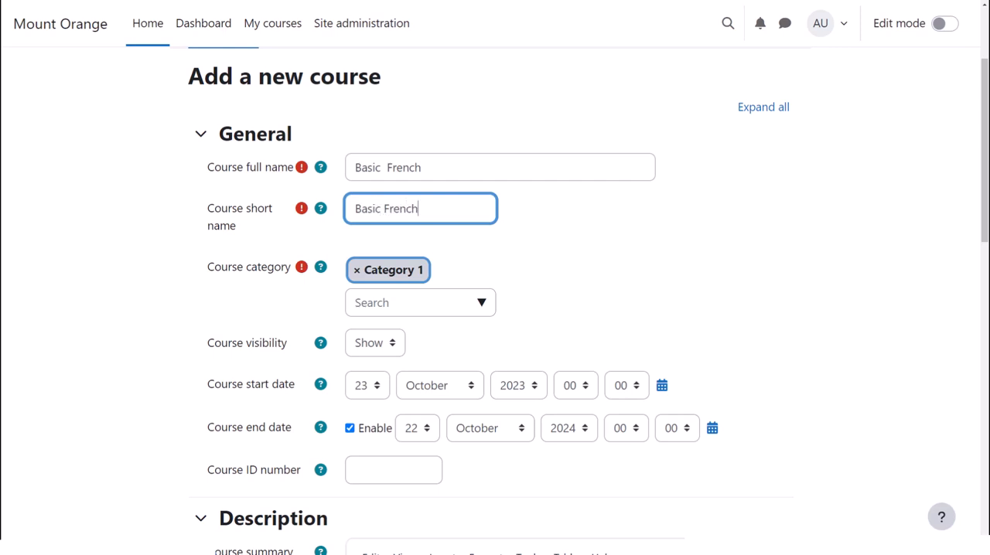
Step: Place the course in Beginner courses and set its visibility to Hide
{"action": "left_click", "coordinate": [420, 302]}
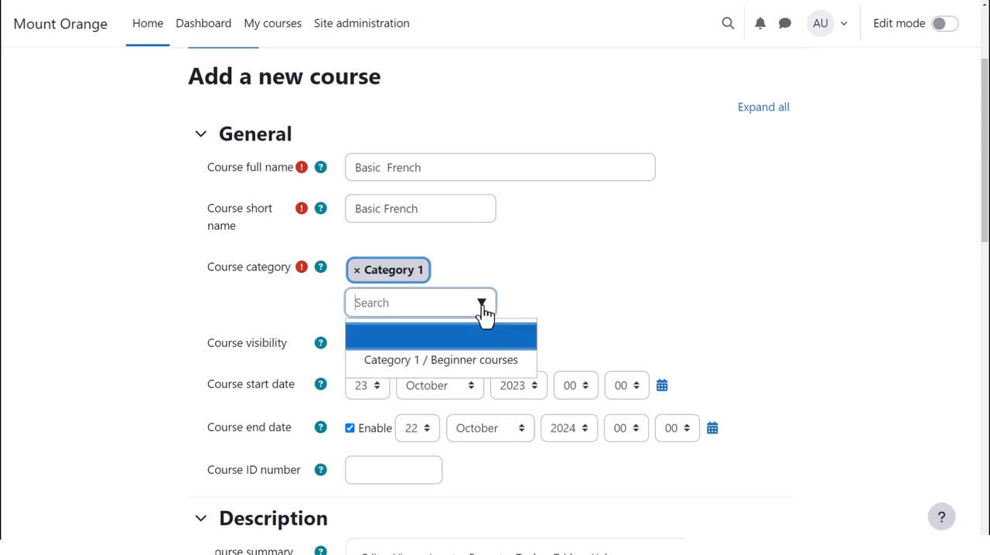
{"action": "left_click", "coordinate": [440, 360]}
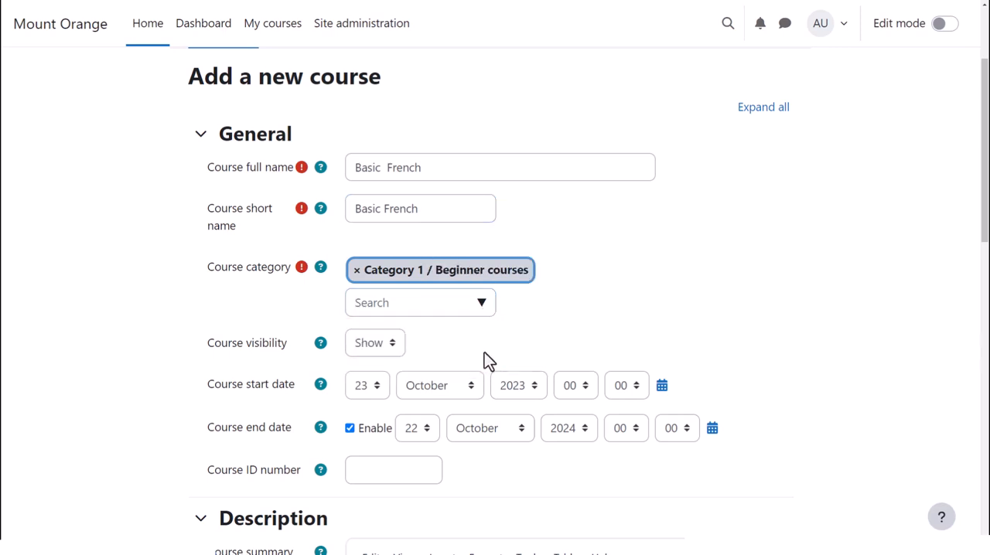
{"action": "left_click", "coordinate": [374, 343]}
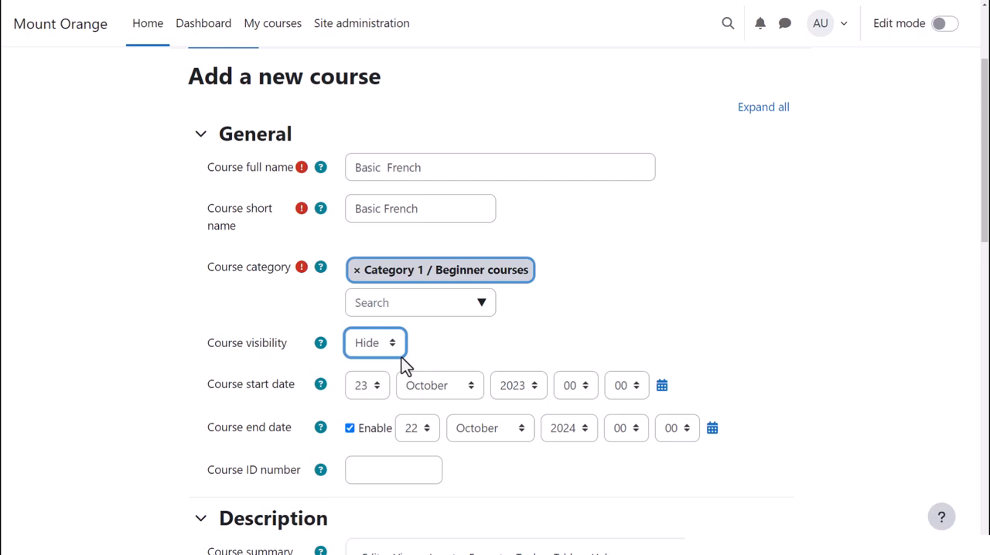
{"action": "scroll", "scroll_direction": "down", "scroll_amount": 3}
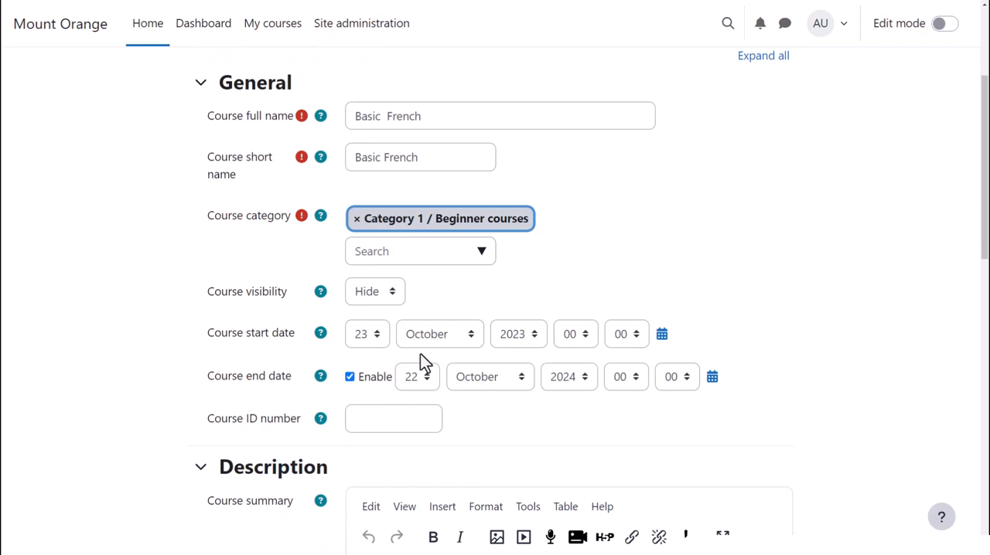
{"action": "left_click", "coordinate": [320, 291]}
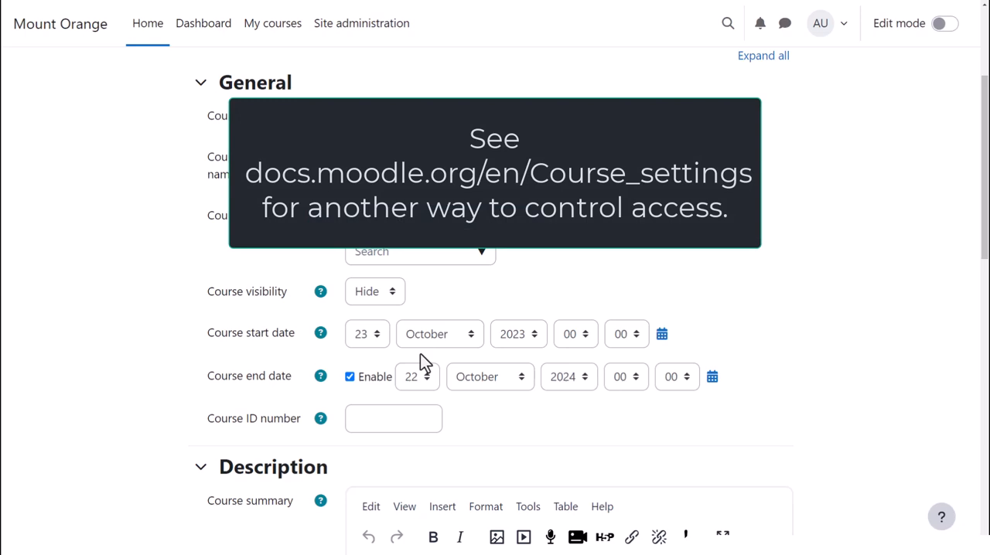
Step: Enter the summary 'Basic level French - A1 CEFR' and scroll to Course image
{"action": "type", "text": "Basic level French - A"}
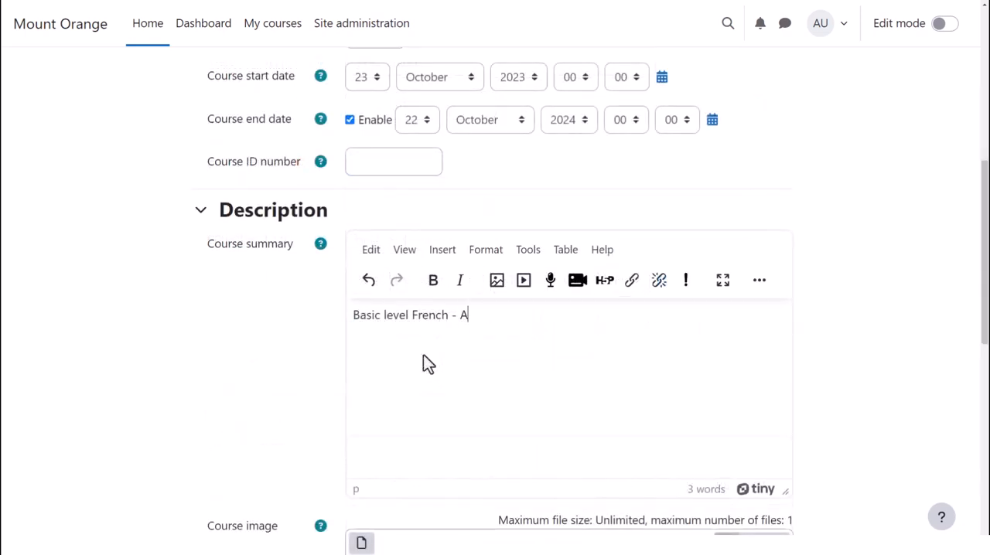
{"action": "type", "text": "1 CEFR"}
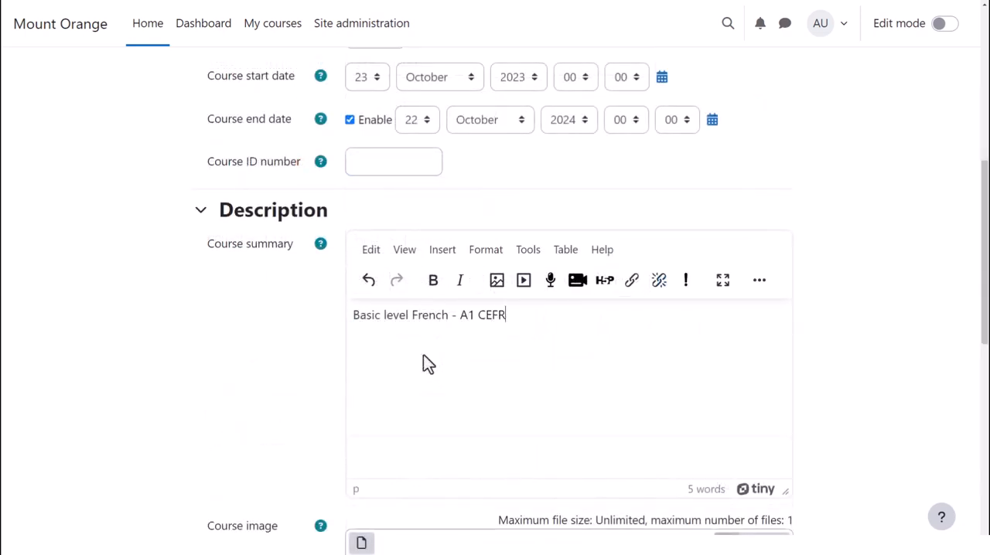
{"action": "scroll", "scroll_direction": "down", "scroll_amount": 3}
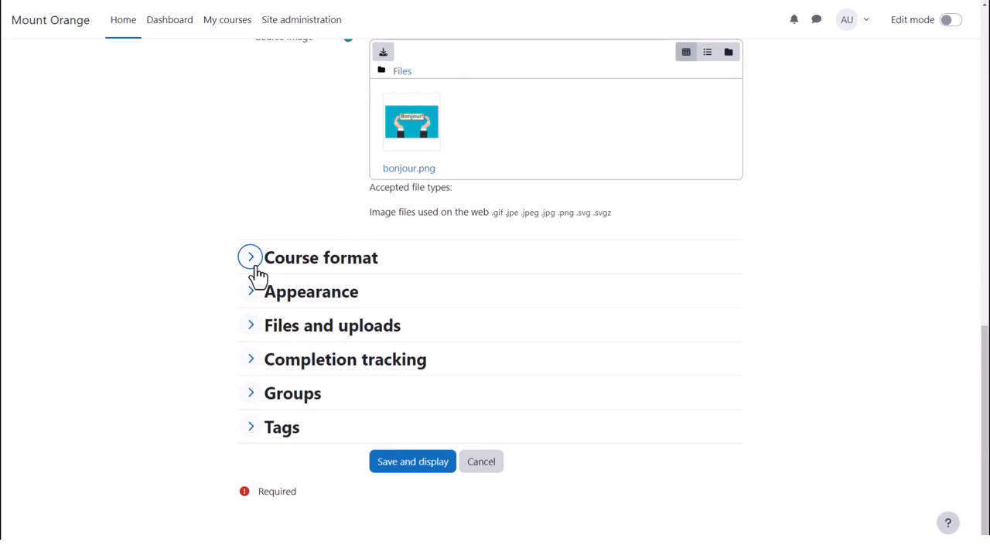
Step: Browse the custom, weekly, single activity and social formats, keeping Custom sections, then collapse
{"action": "left_click", "coordinate": [249, 256]}
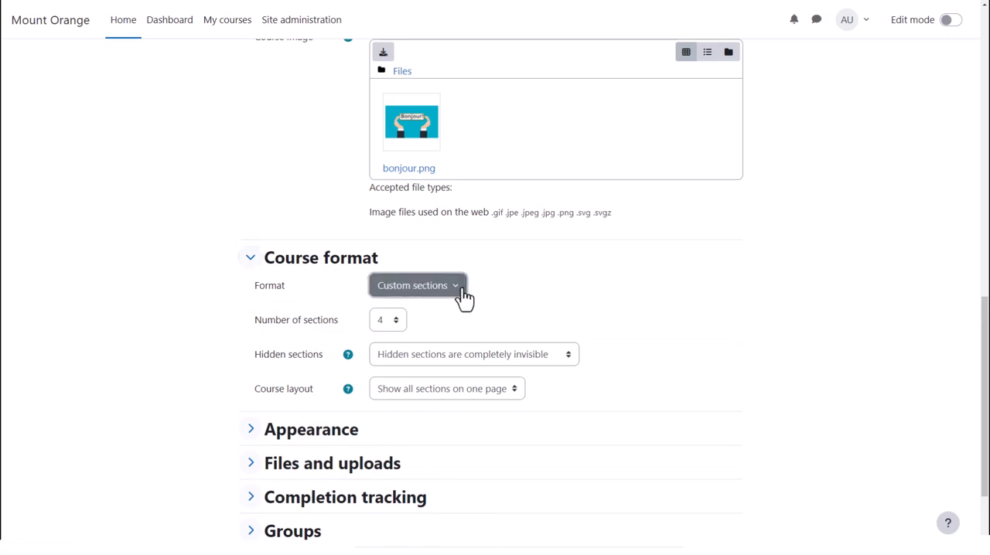
{"action": "left_click", "coordinate": [417, 284]}
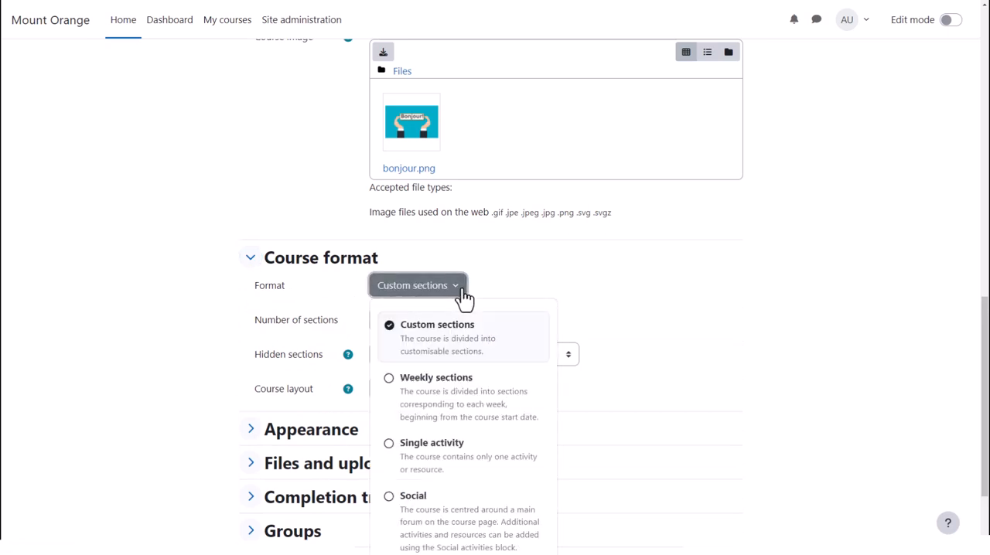
{"action": "scroll", "scroll_direction": "down", "scroll_amount": 3}
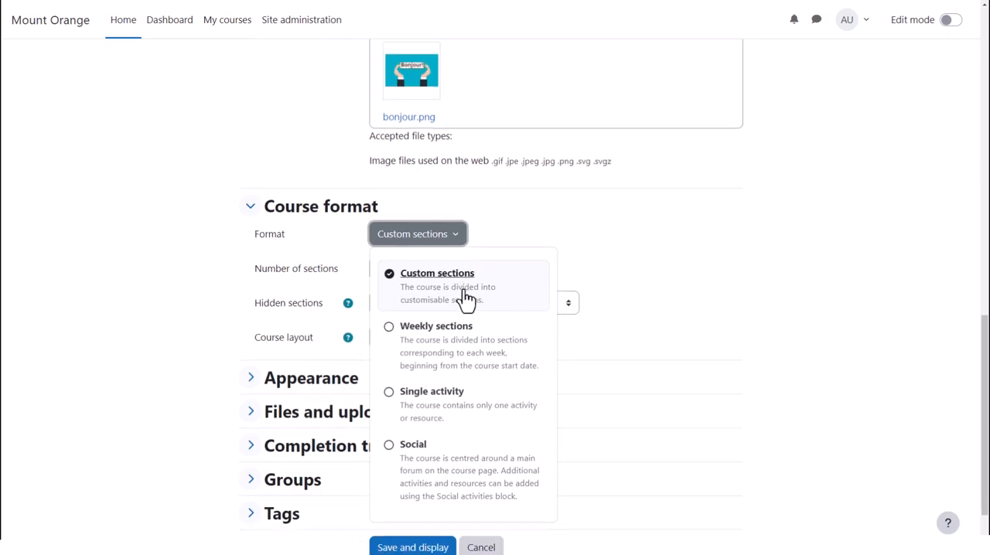
{"action": "mouse_move", "coordinate": [502, 345]}
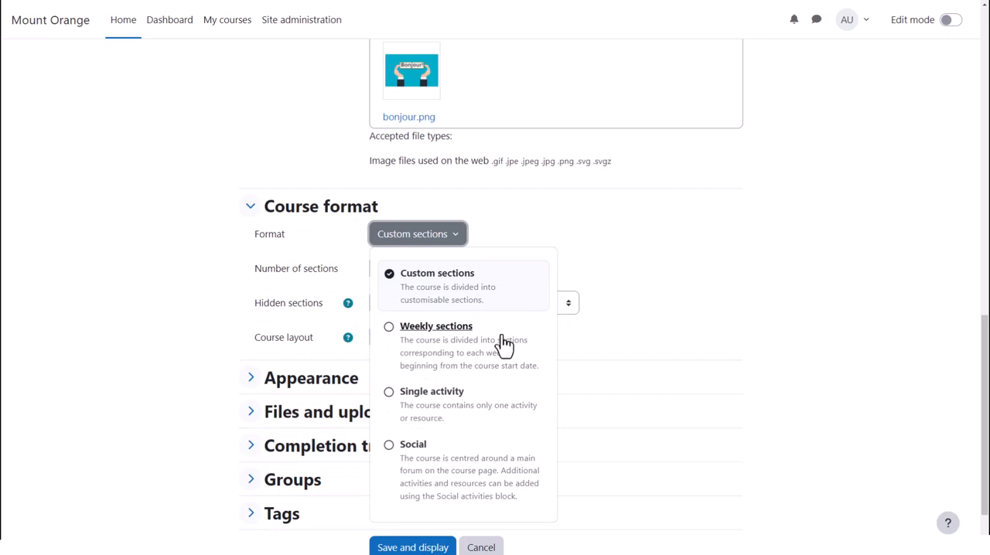
{"action": "mouse_move", "coordinate": [516, 396]}
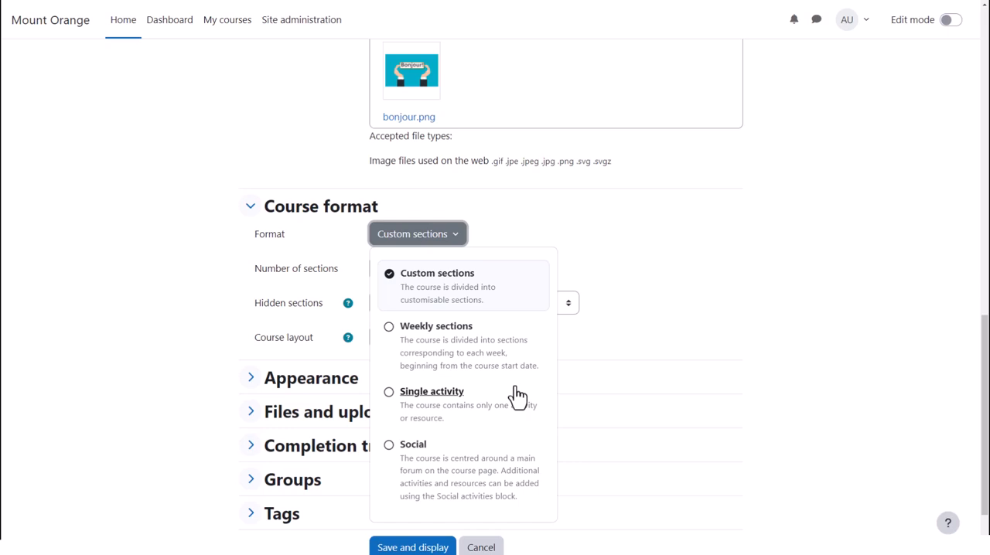
{"action": "mouse_move", "coordinate": [516, 407]}
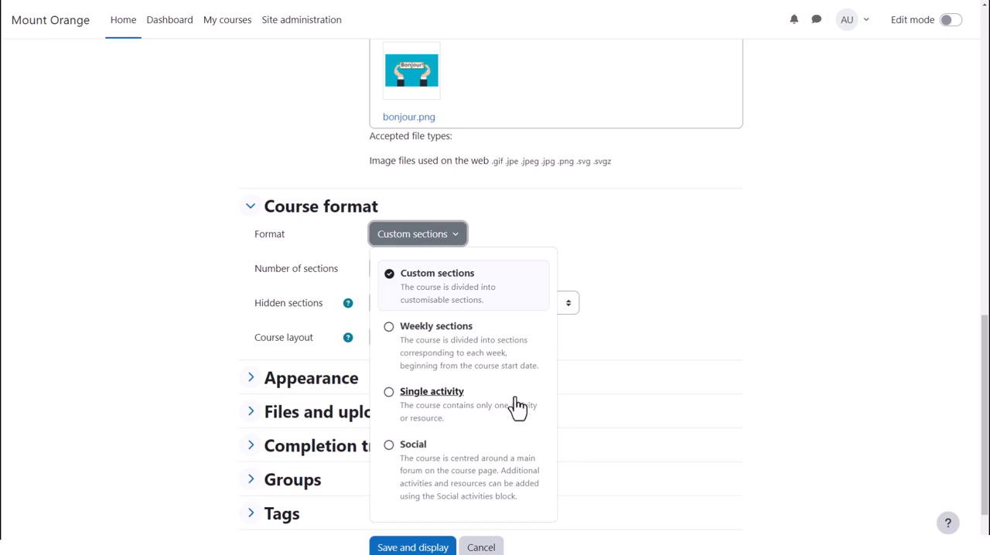
{"action": "mouse_move", "coordinate": [517, 448]}
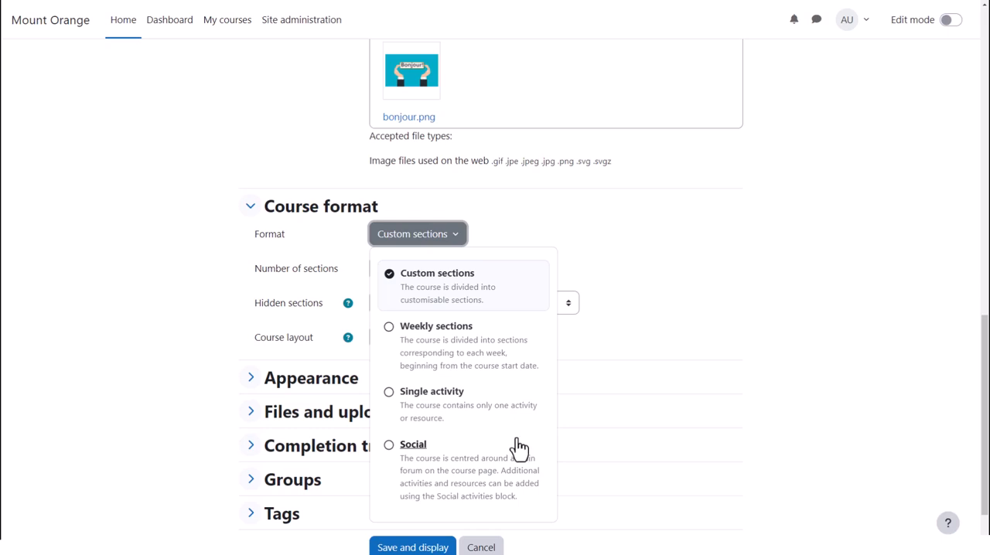
{"action": "left_click", "coordinate": [418, 234]}
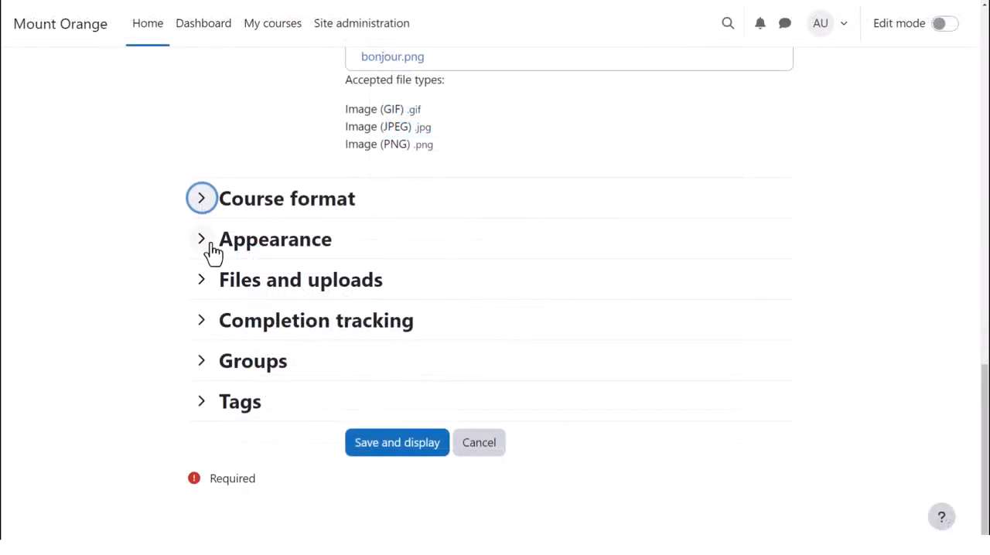
Step: Set Number of announcements to 0 under Appearance, then fold that section away
{"action": "left_click", "coordinate": [201, 239]}
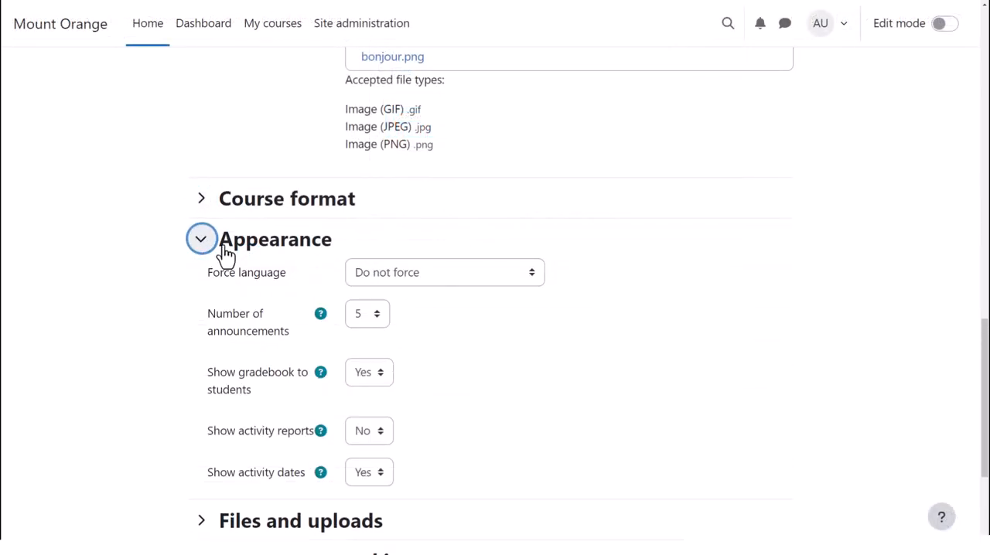
{"action": "left_click", "coordinate": [367, 313]}
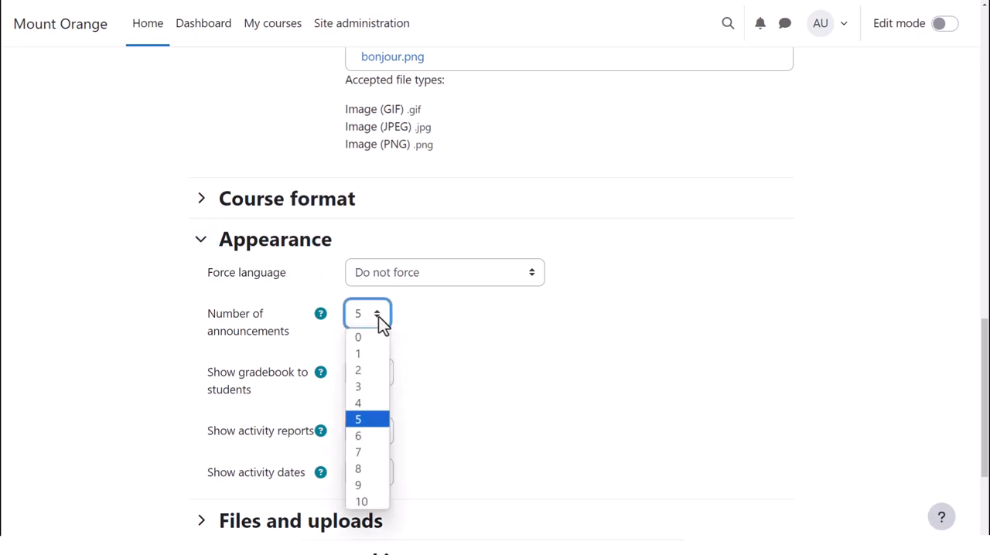
{"action": "left_click", "coordinate": [357, 336]}
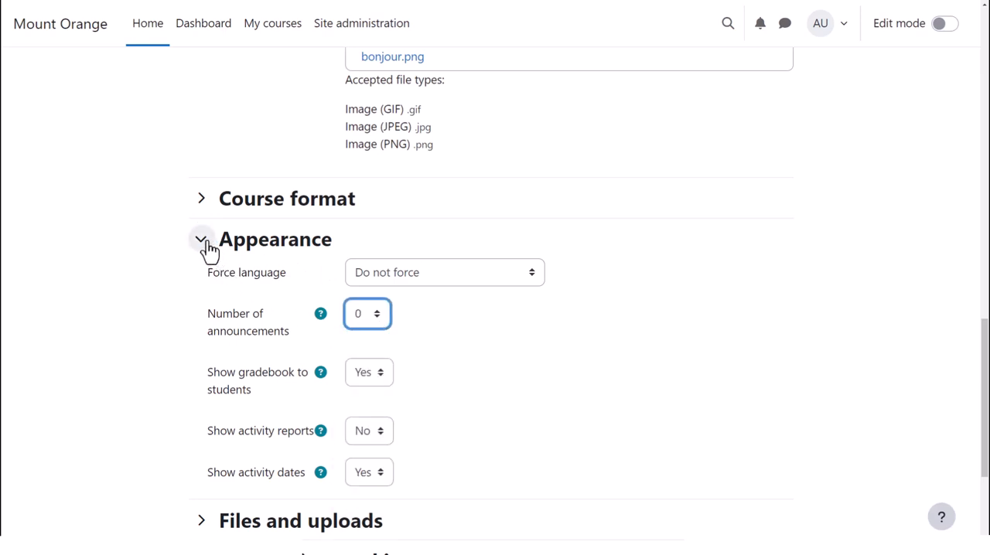
{"action": "left_click", "coordinate": [202, 239]}
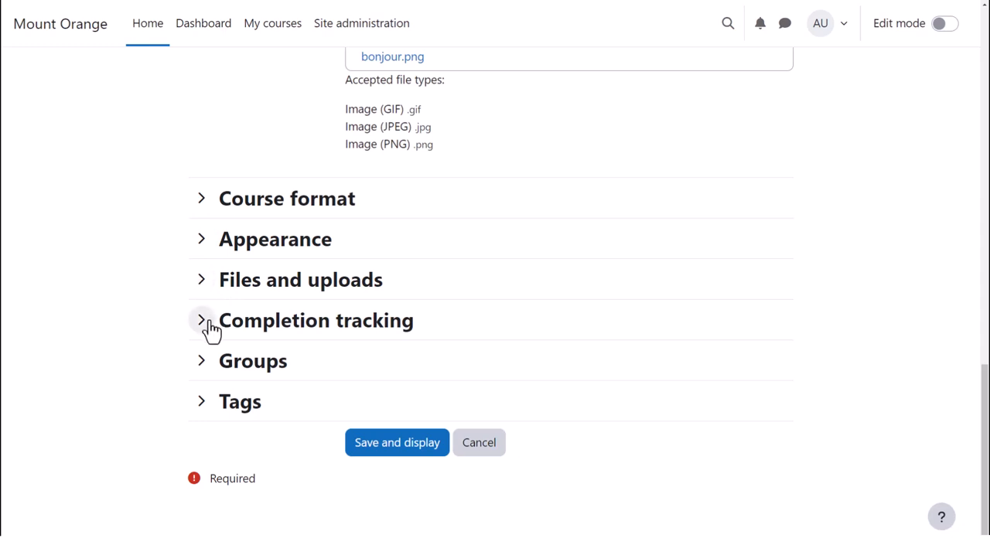
Step: Save and display Basic French, then open the Participants page's Enrolled users menu
{"action": "left_click", "coordinate": [201, 320]}
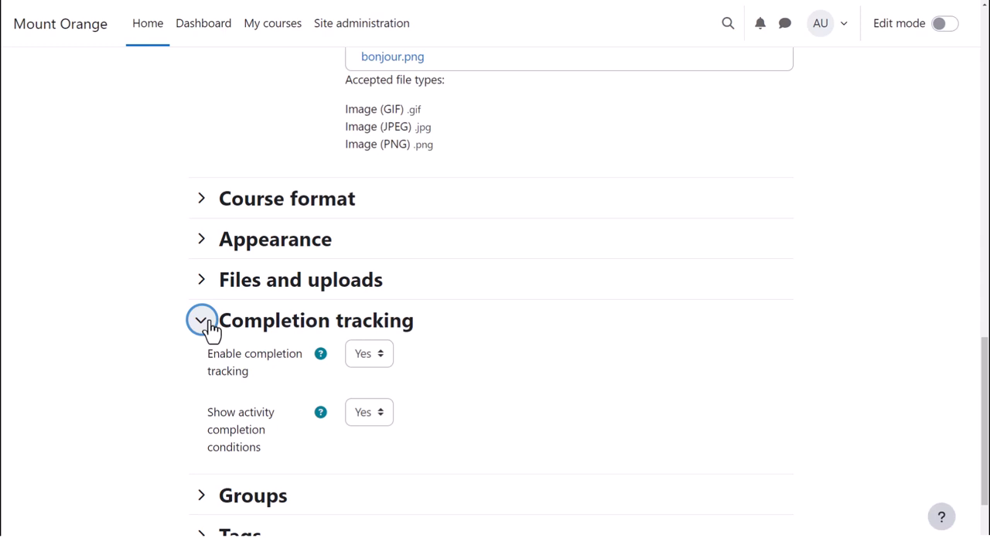
{"action": "left_click", "coordinate": [201, 320]}
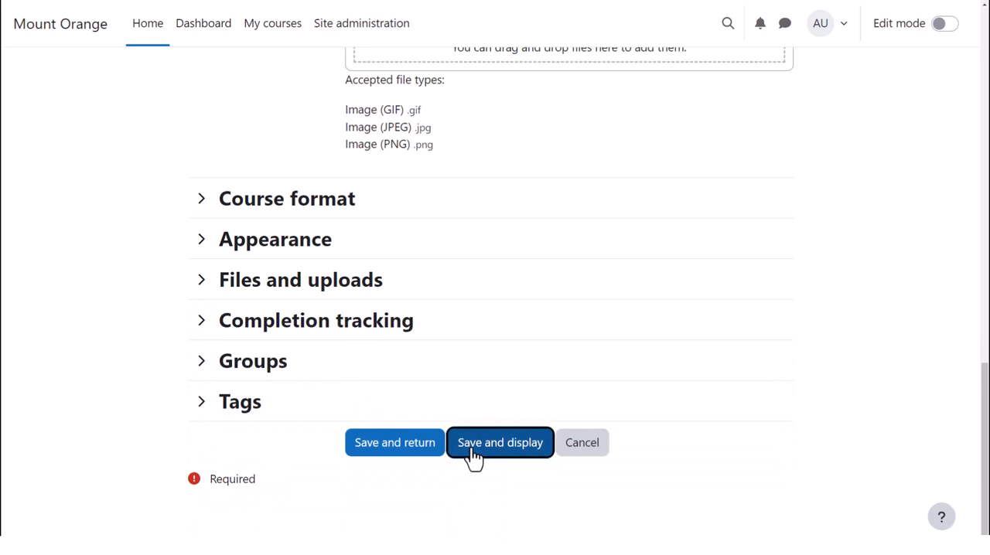
{"action": "left_click", "coordinate": [500, 442]}
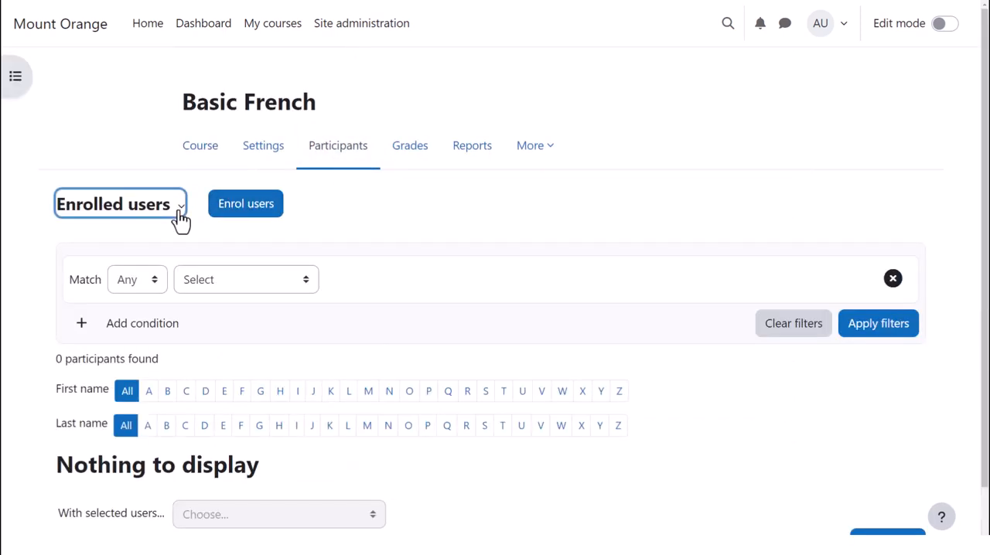
{"action": "left_click", "coordinate": [120, 203]}
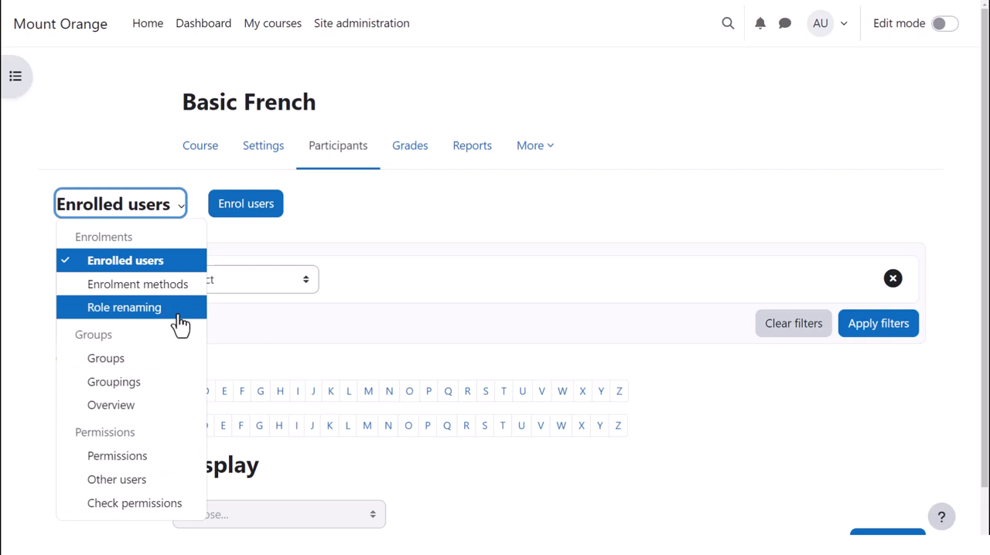
Step: Choose Role renaming from the menu and scroll through the empty role name fields
{"action": "left_click", "coordinate": [124, 307]}
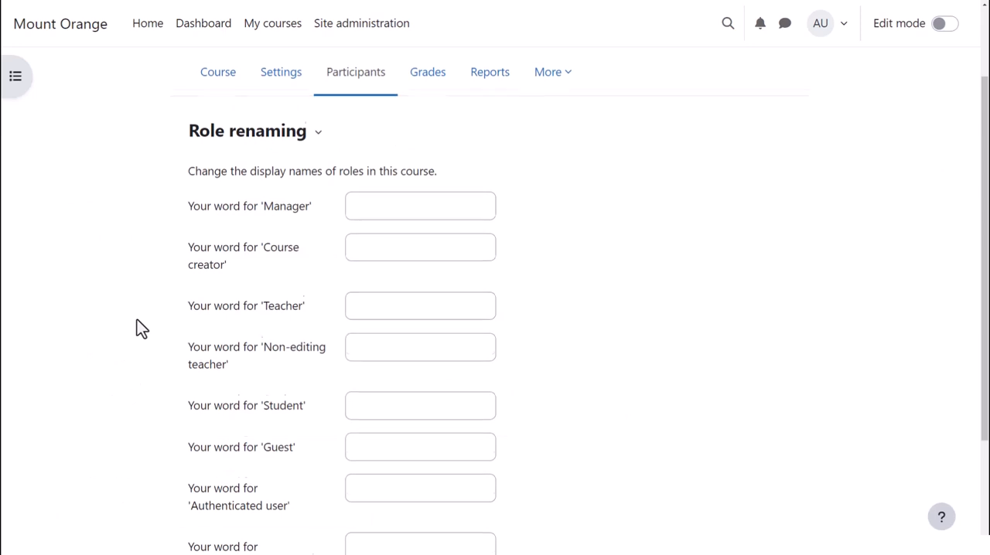
{"action": "scroll", "scroll_direction": "down", "scroll_amount": 3}
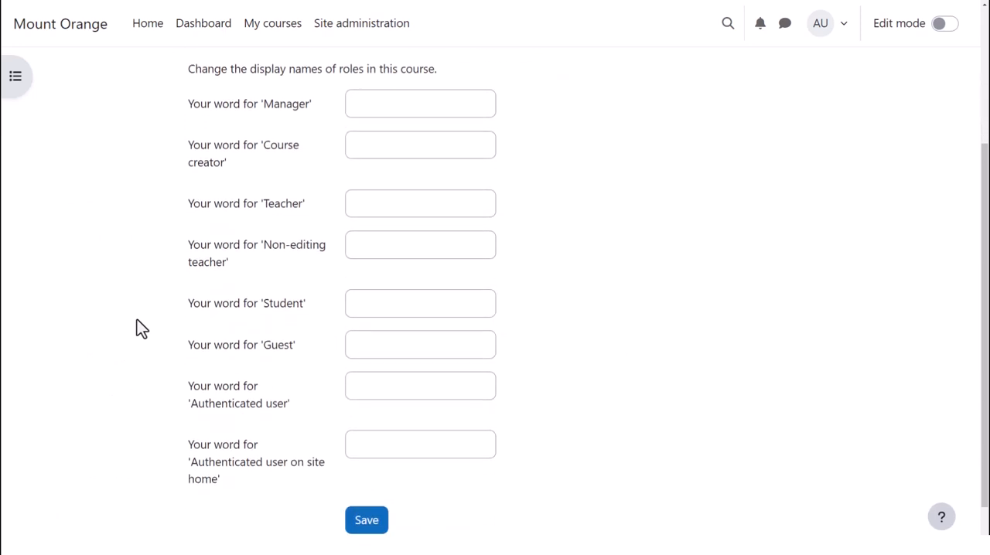